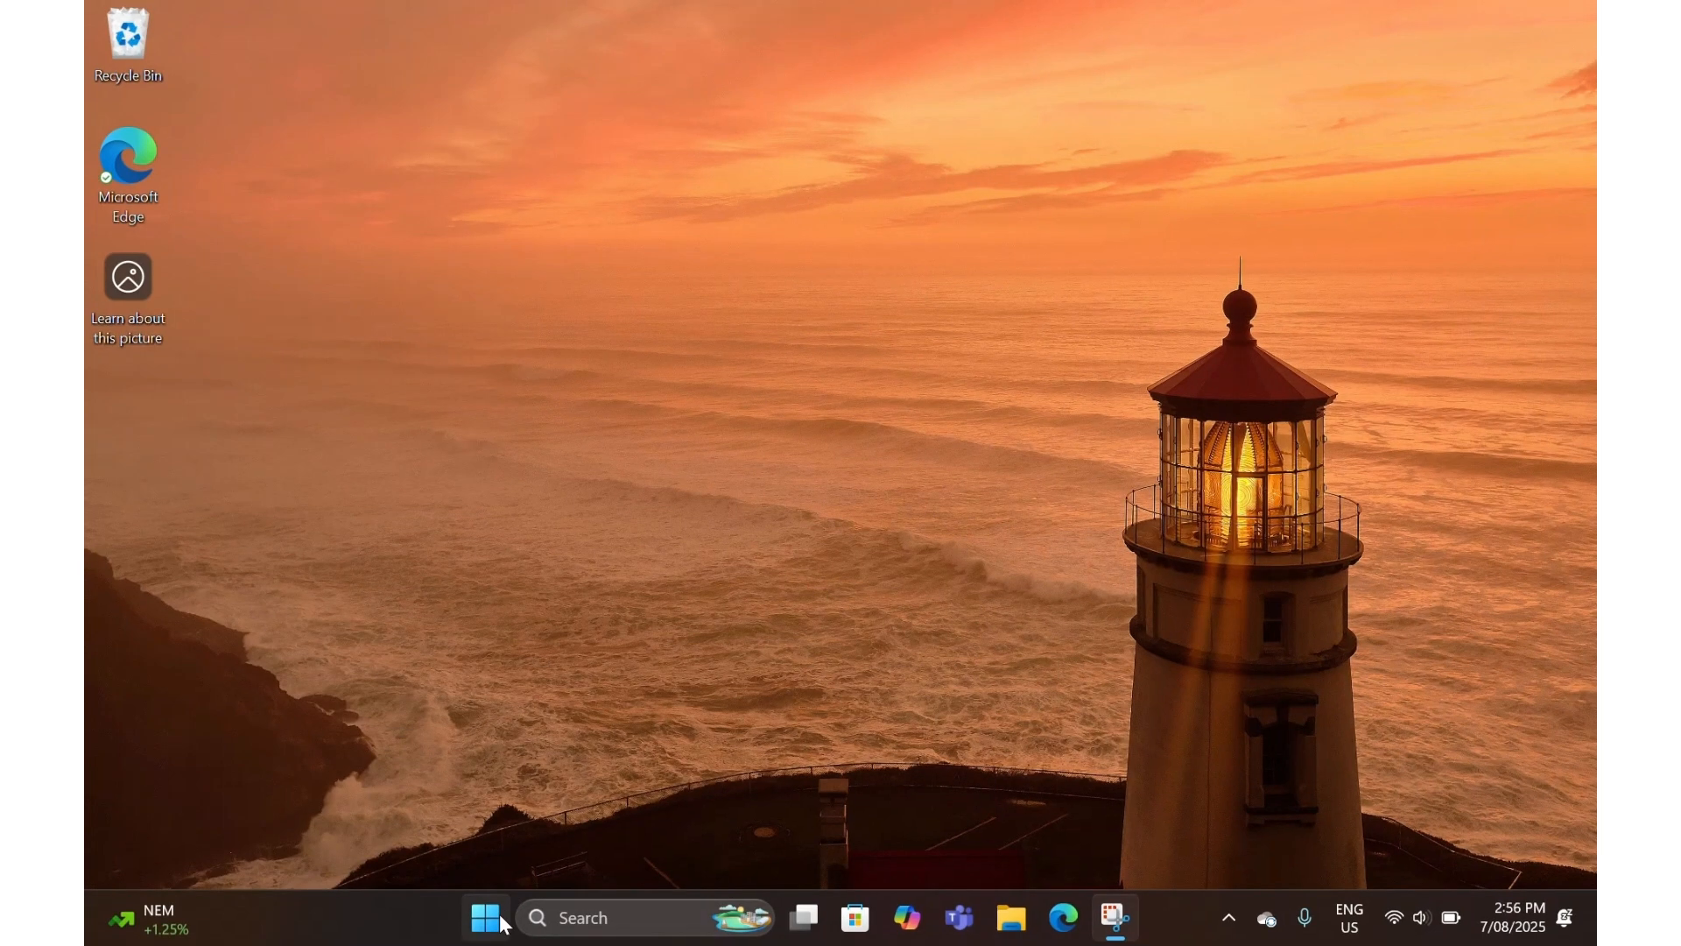
Step: Open the Windows Start menu to find Microsoft Clipchamp
left_click(486, 917)
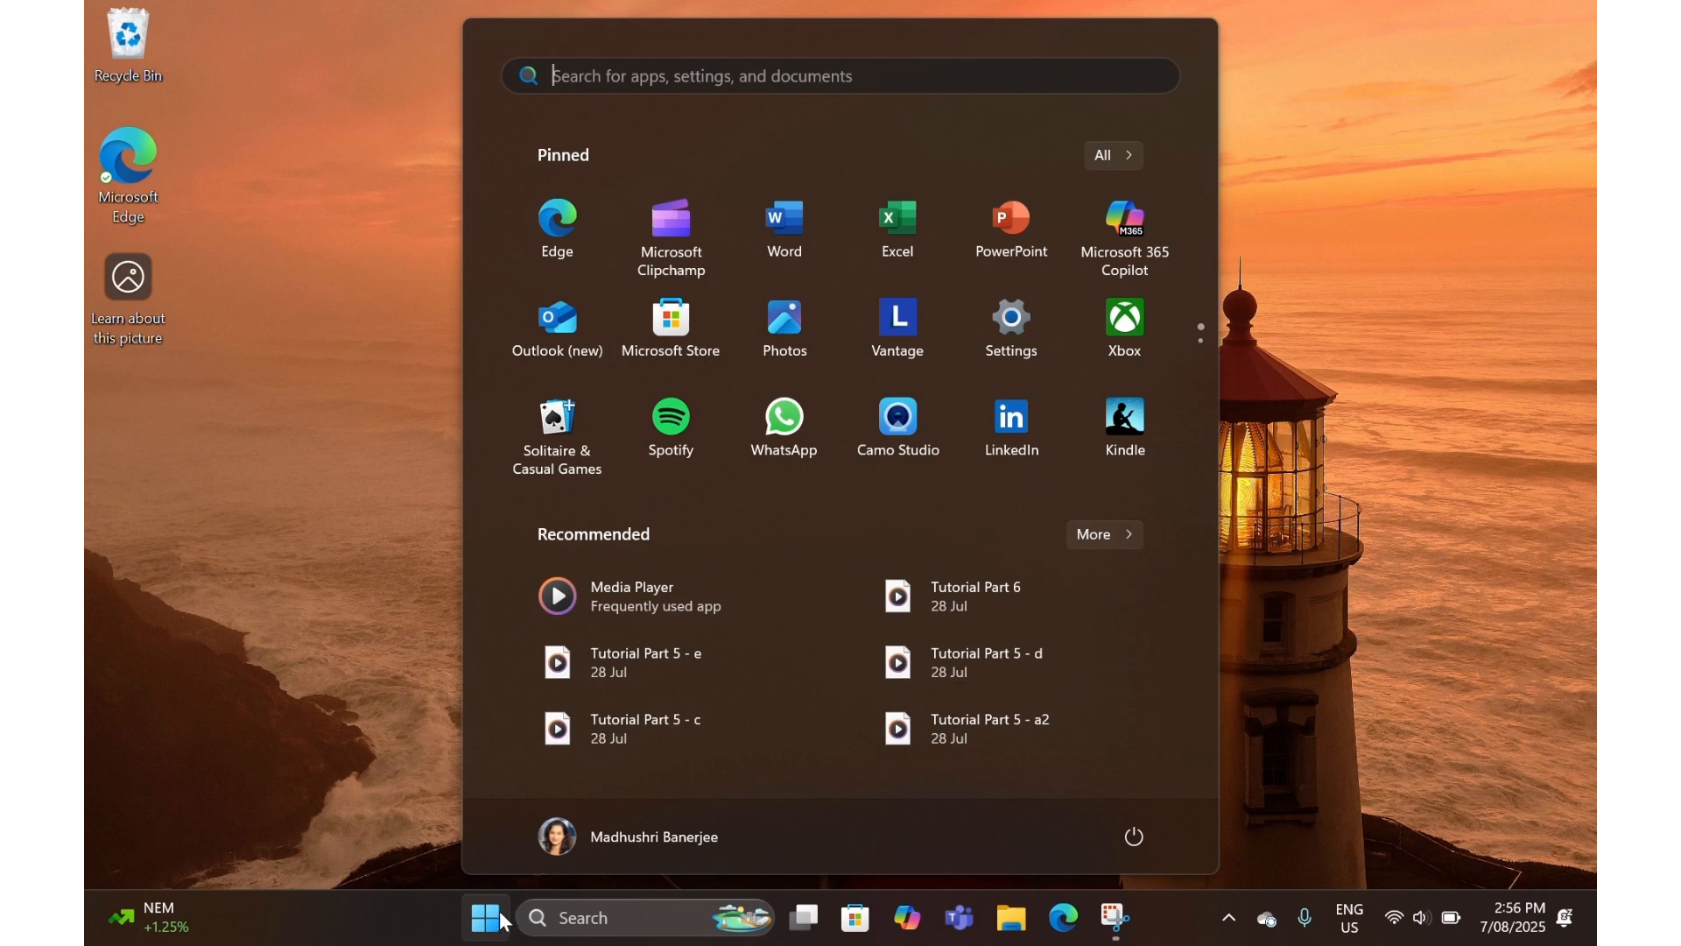
mouse_move(669, 232)
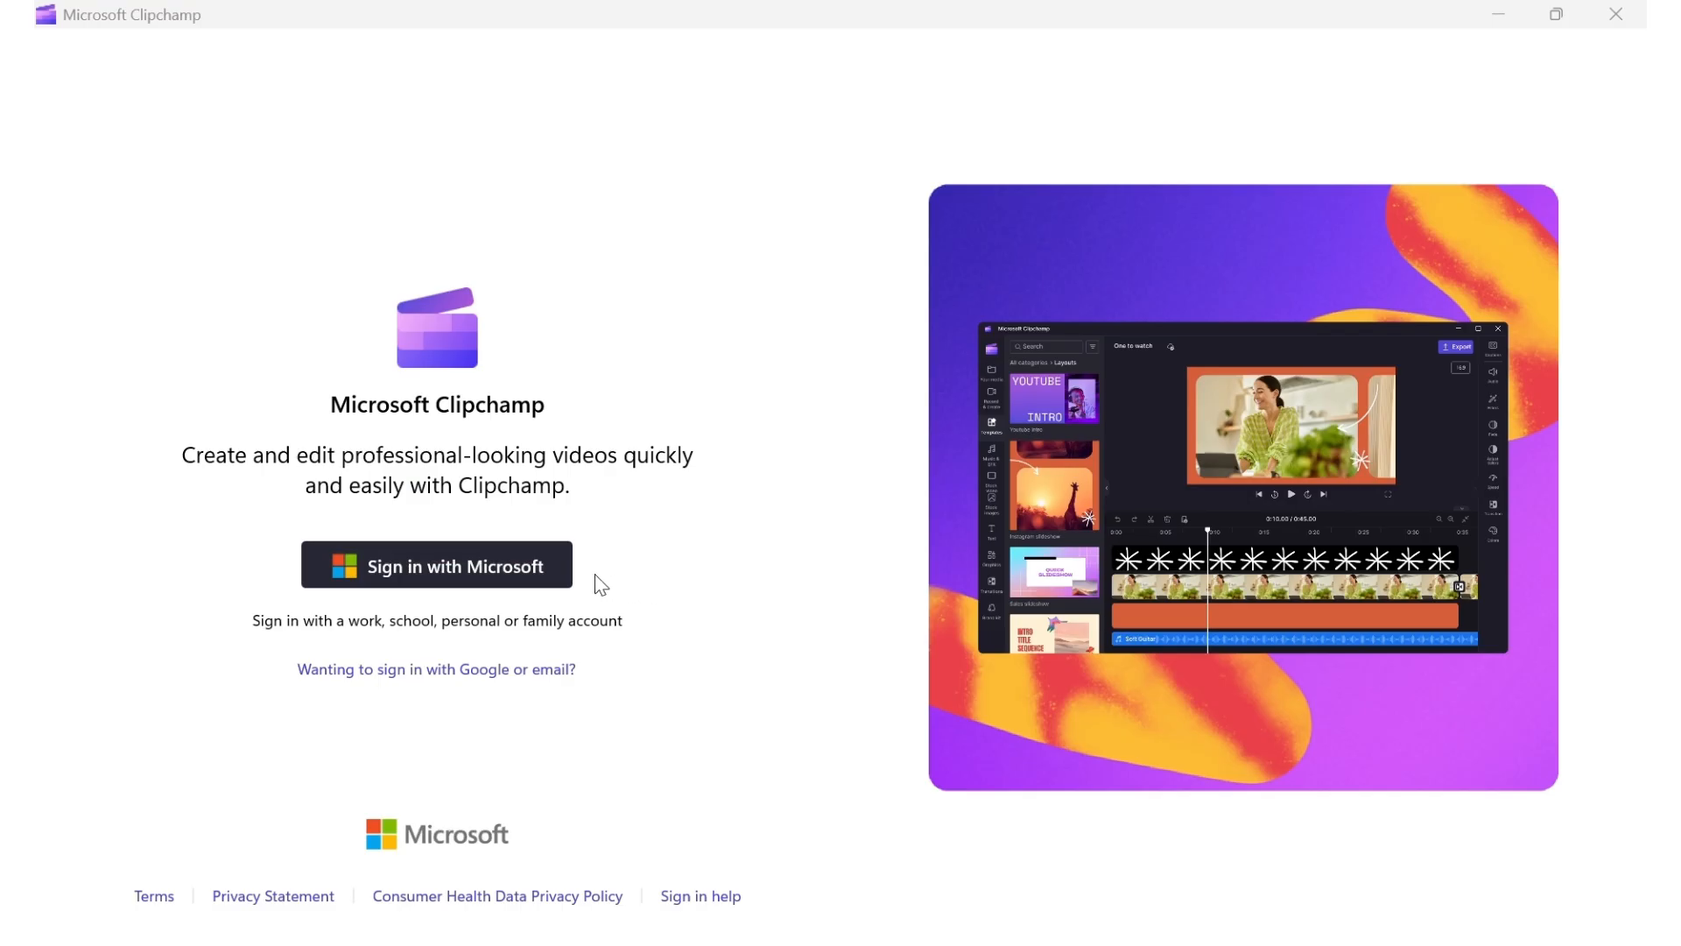
Step: Sign in to Clipchamp using the existing Microsoft account
left_click(436, 564)
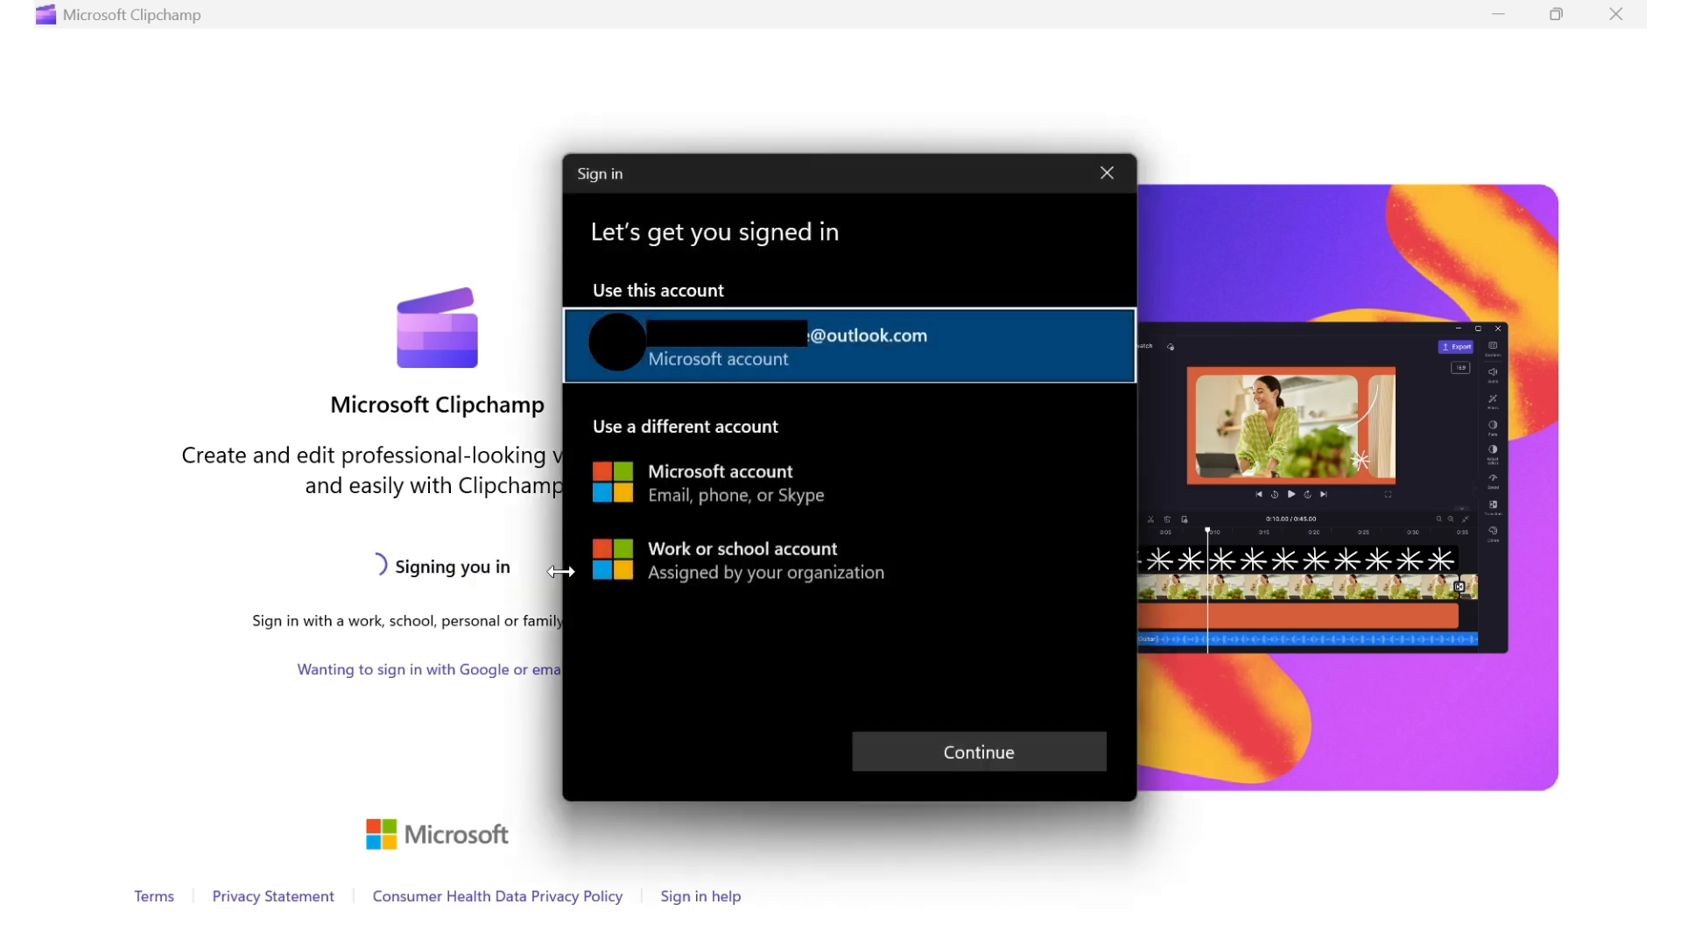
left_click(978, 751)
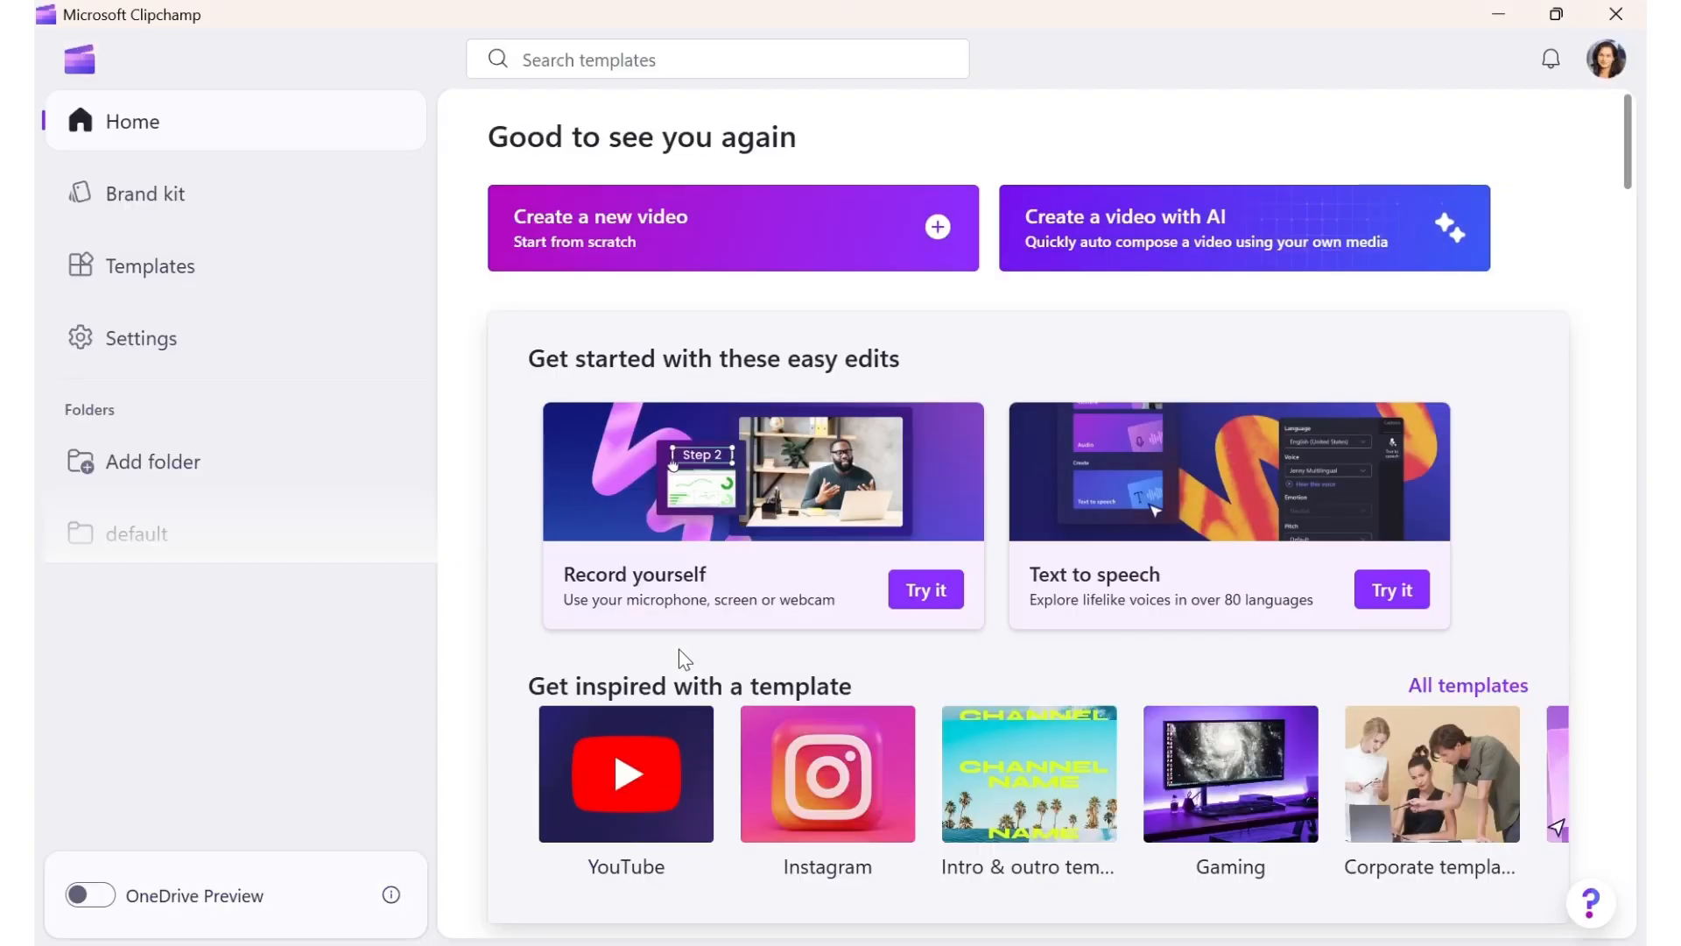
mouse_move(686, 563)
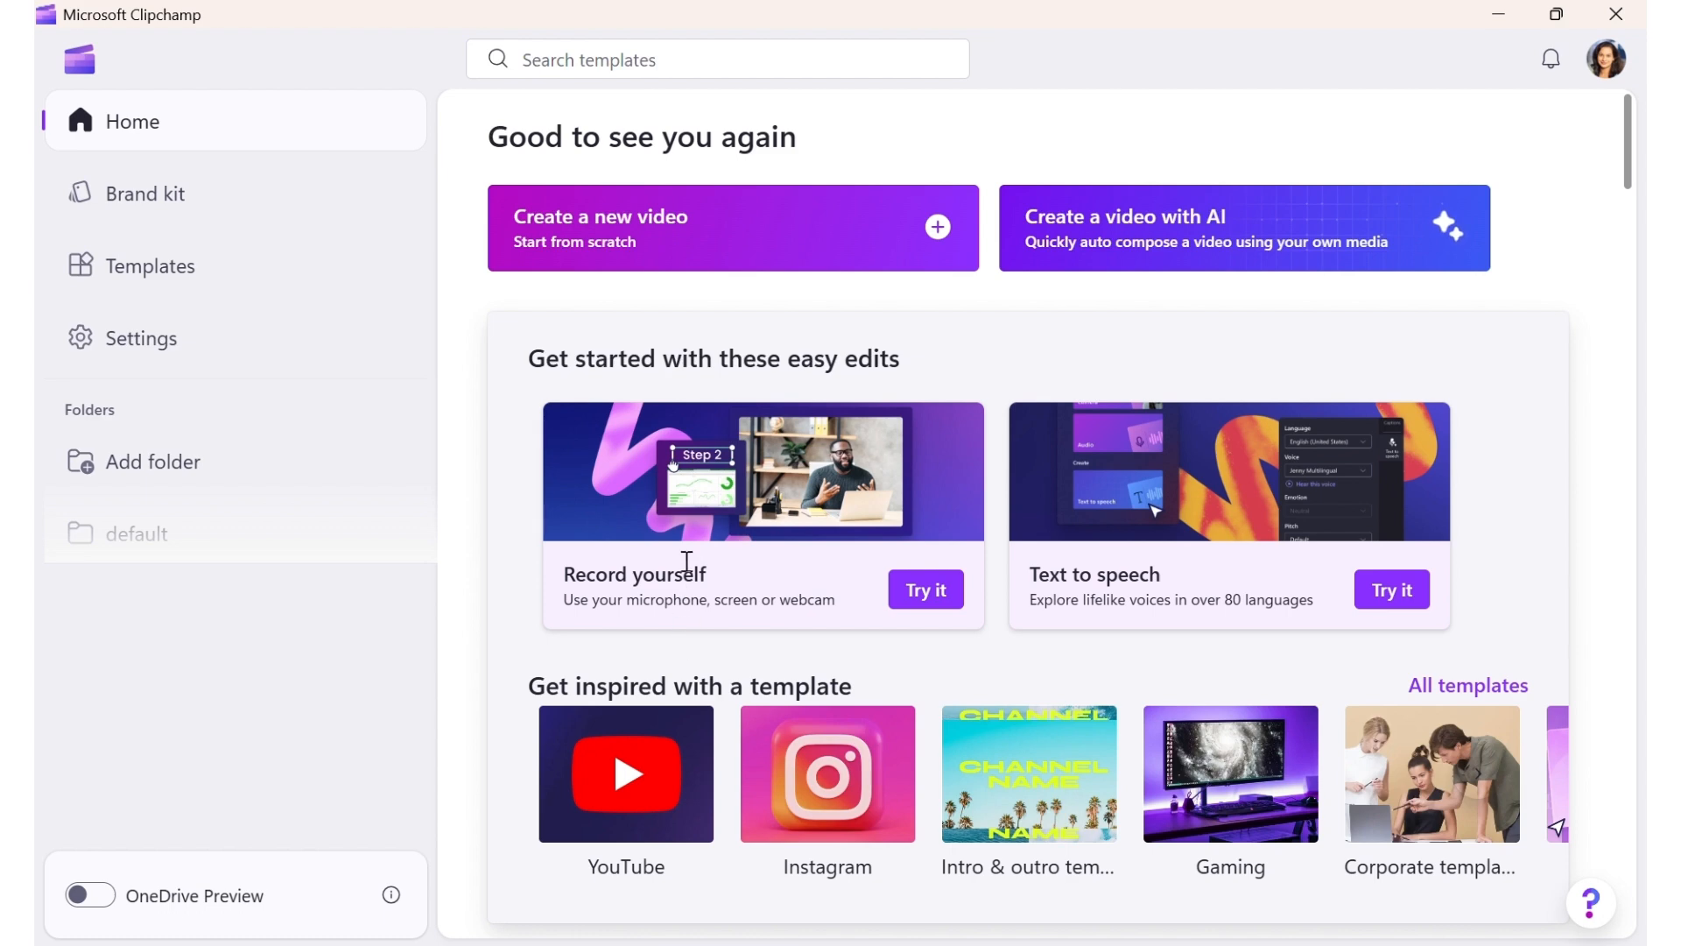
Step: Create a blank video and start a screen recording with the Communications microphone
left_click(732, 228)
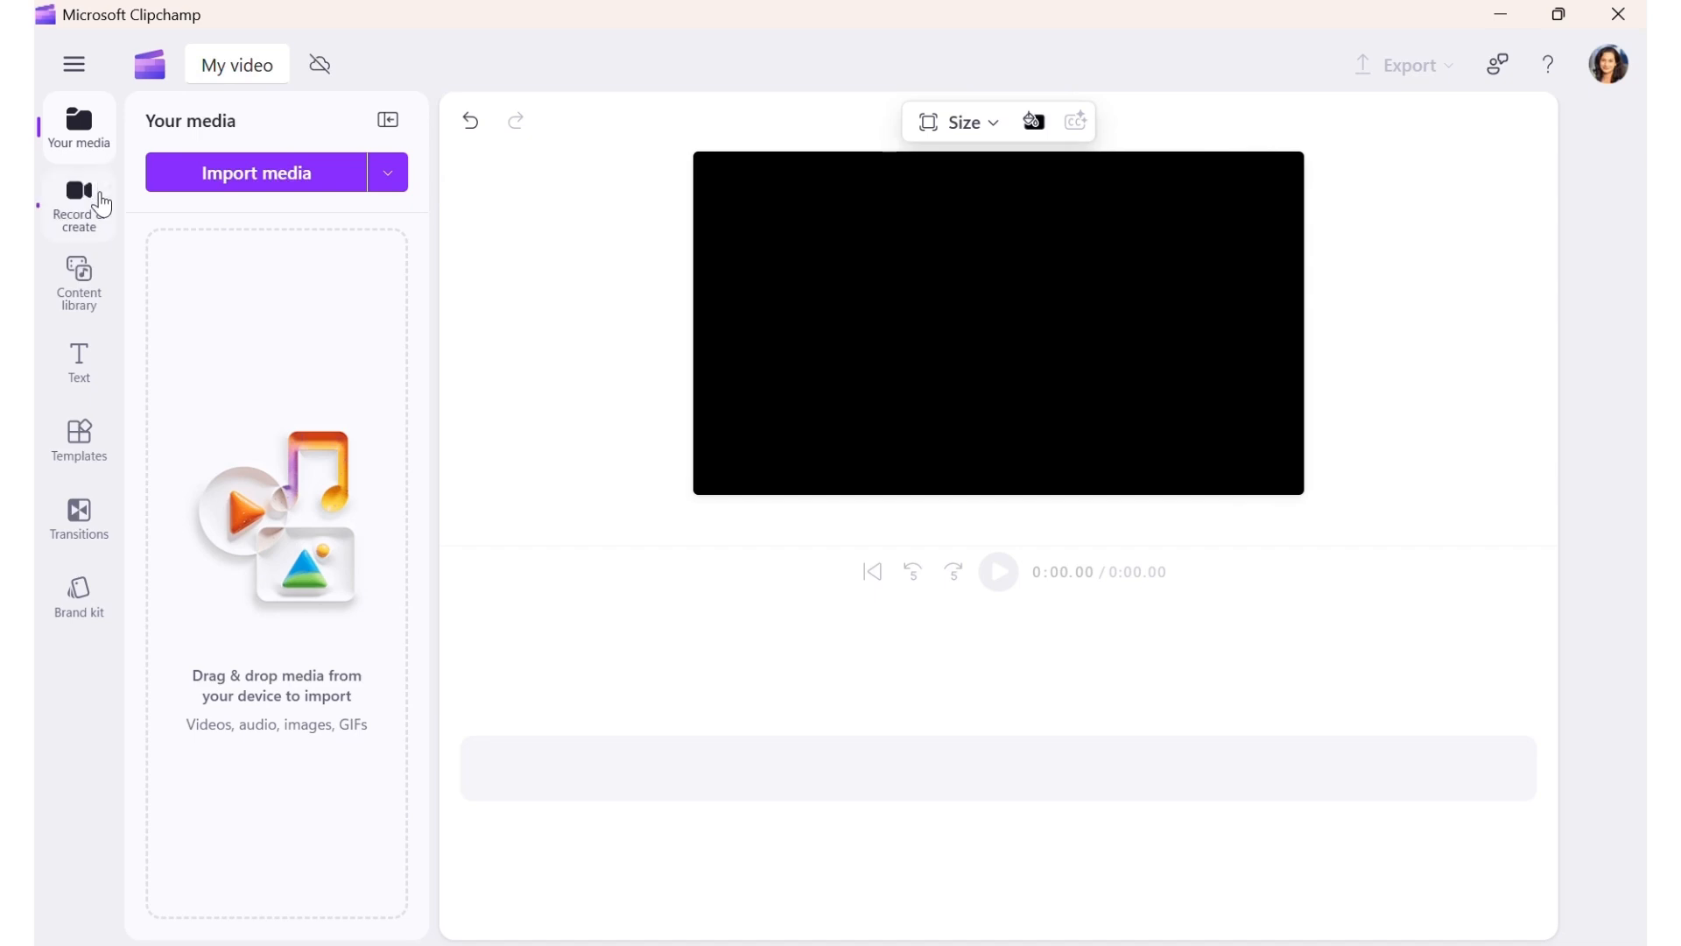
left_click(77, 204)
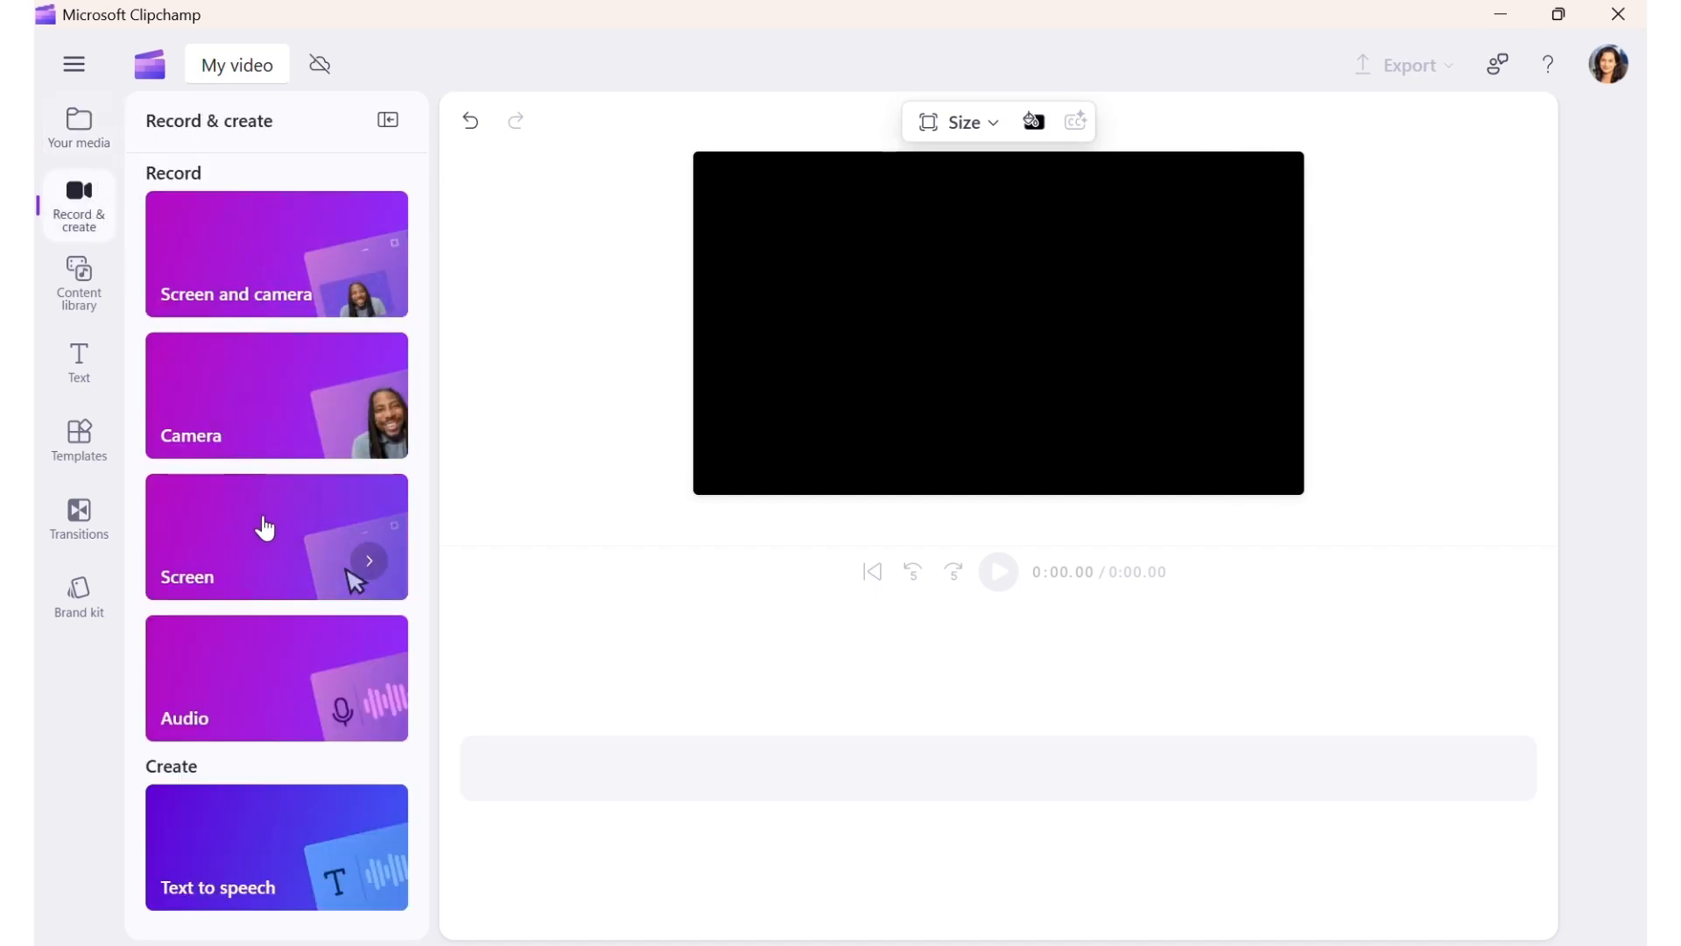
left_click(276, 536)
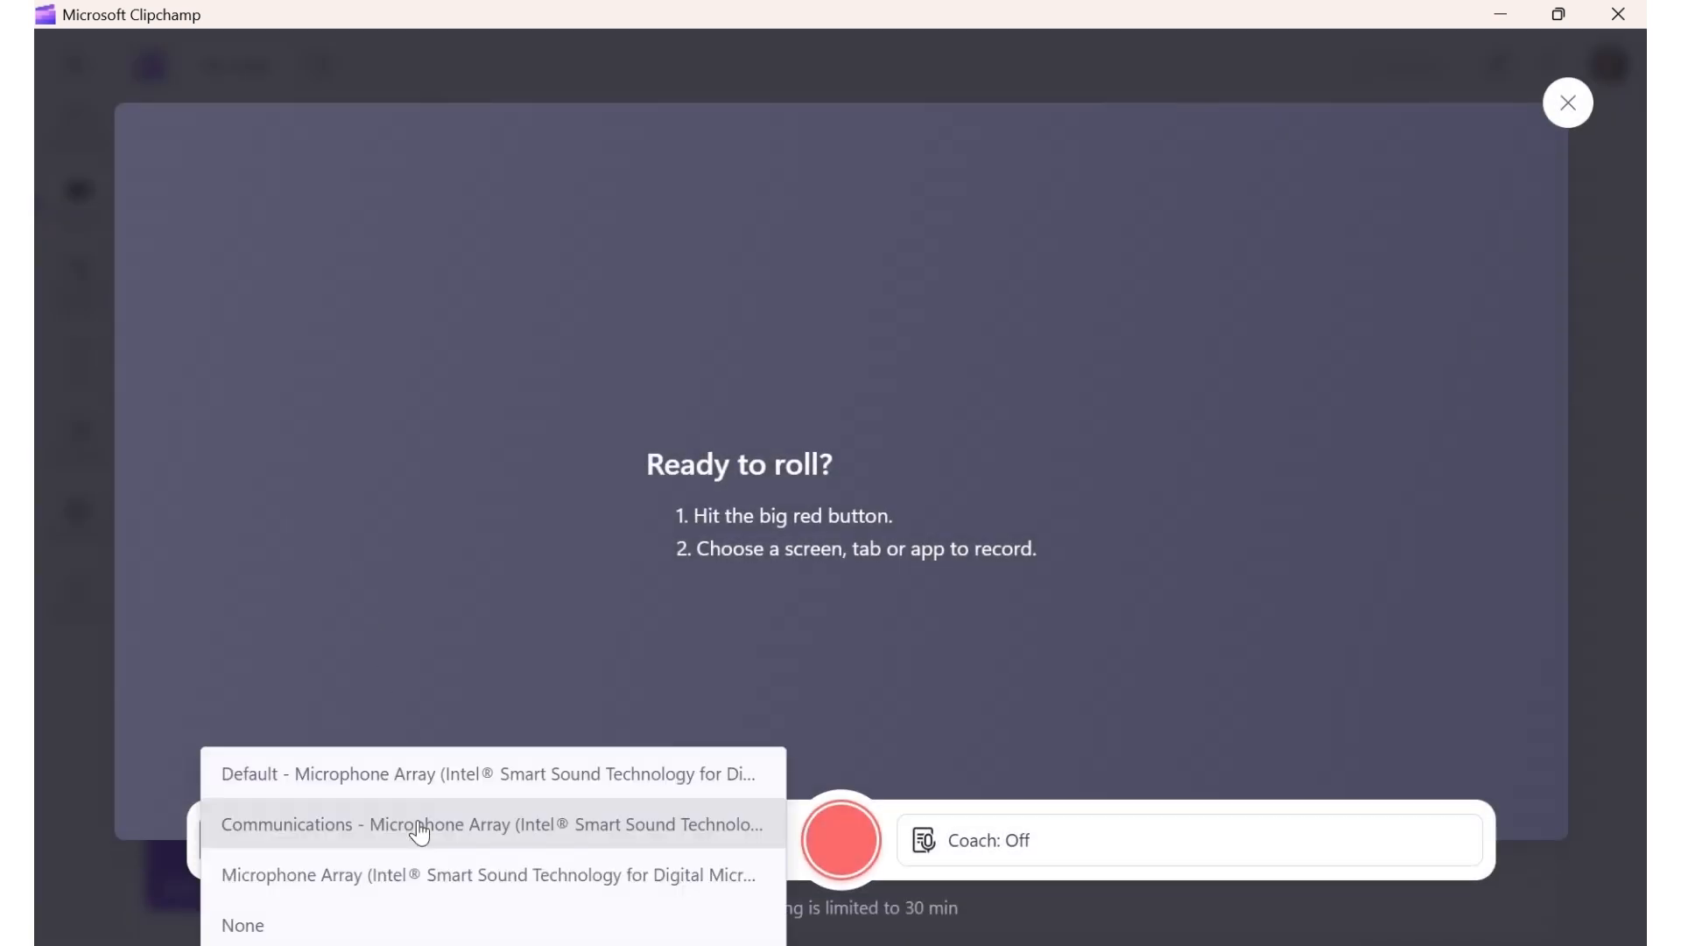
left_click(491, 822)
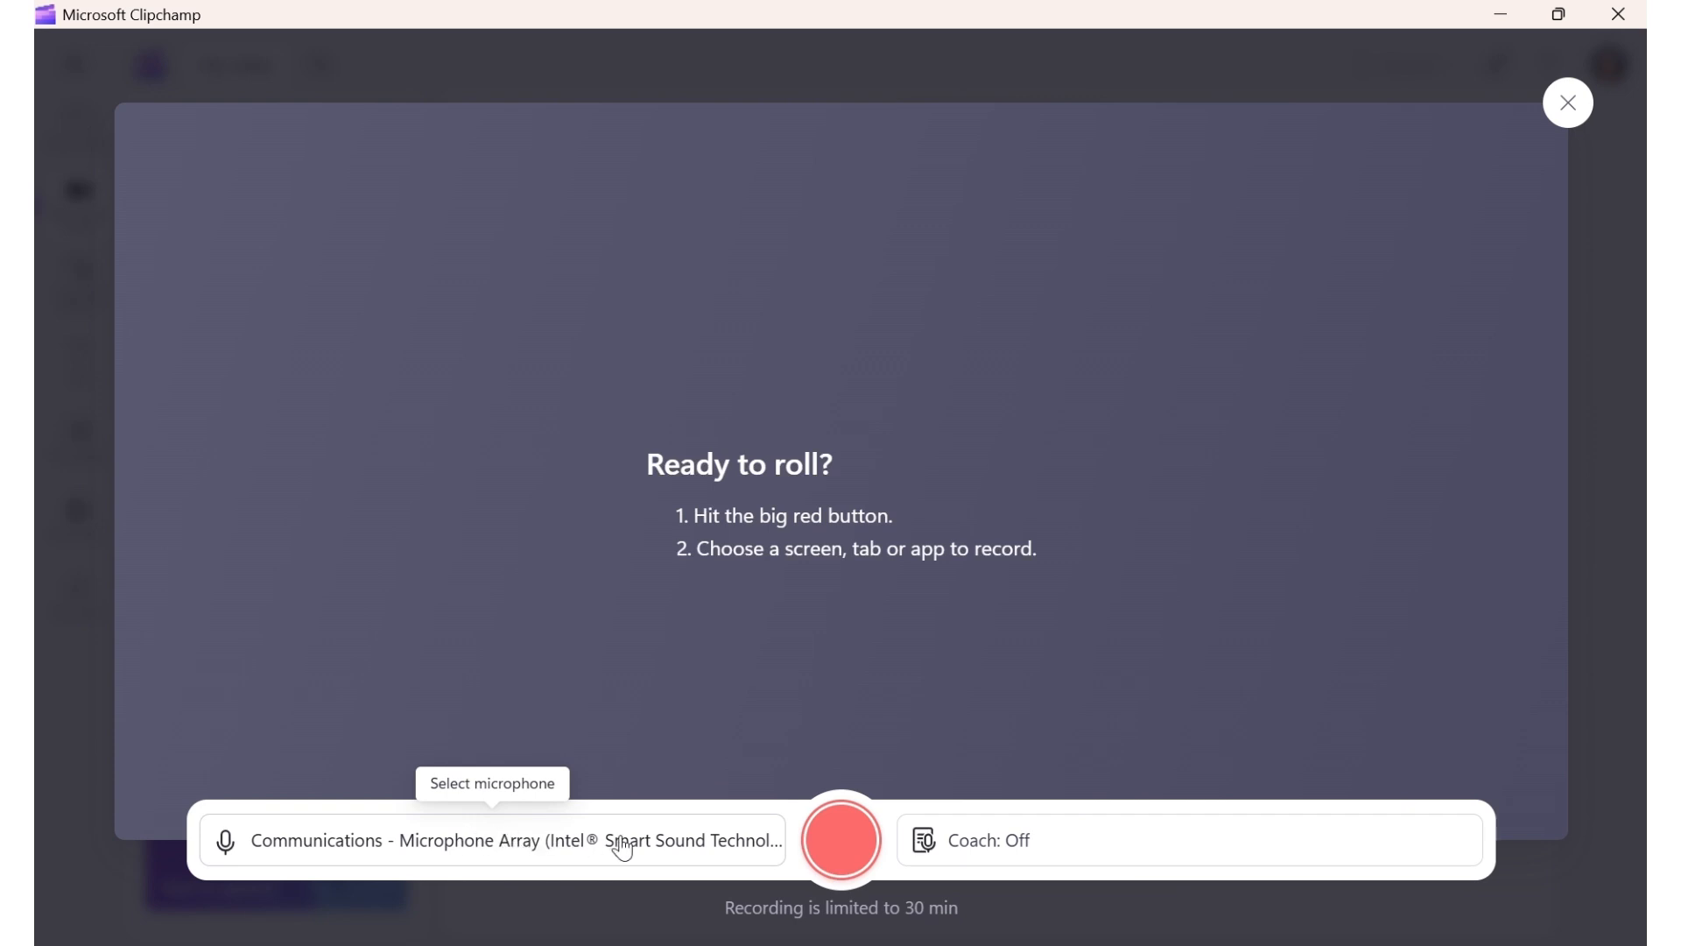
left_click(841, 839)
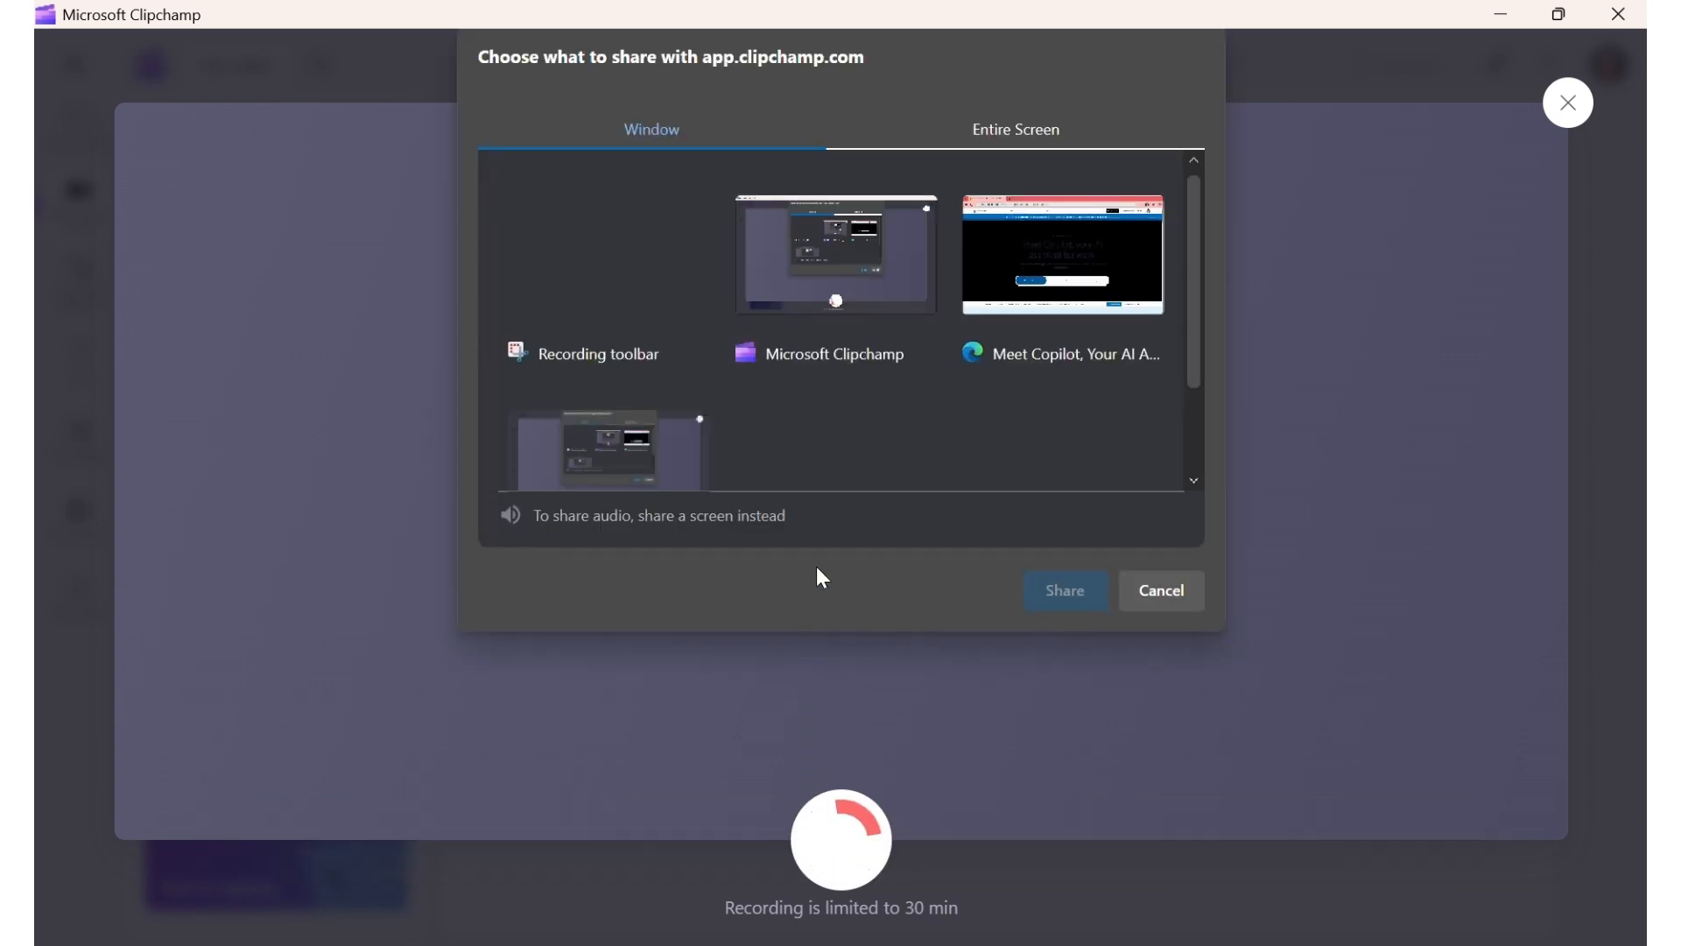
mouse_move(823, 488)
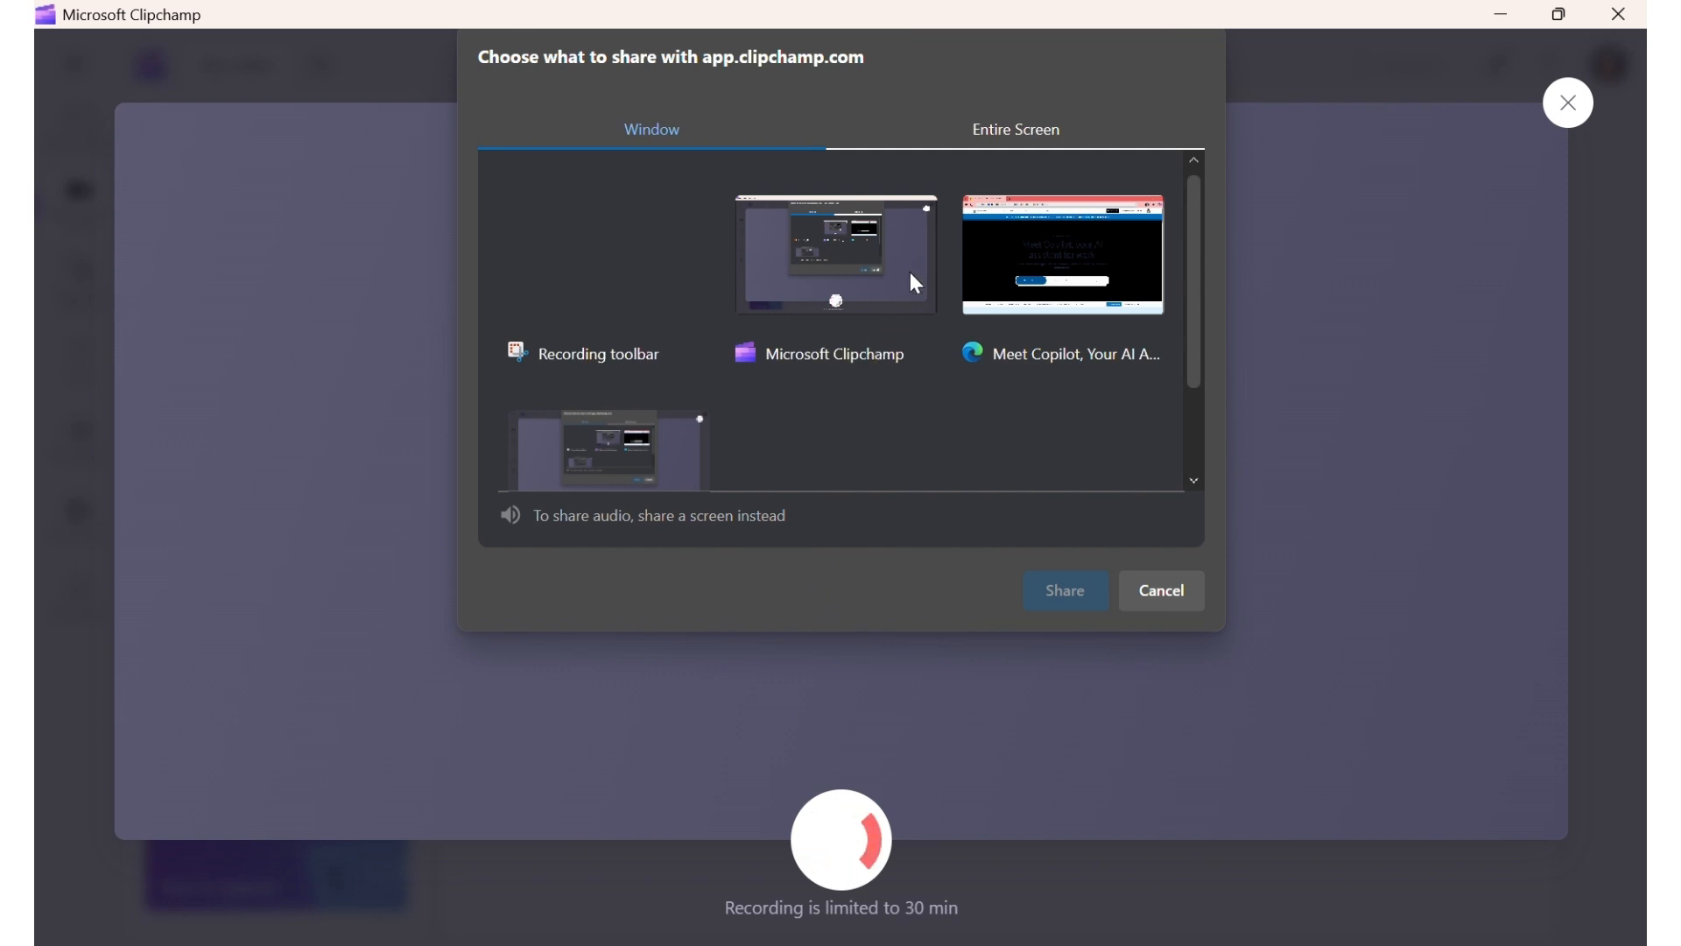
Step: Share the entire screen with system audio turned on
left_click(1014, 129)
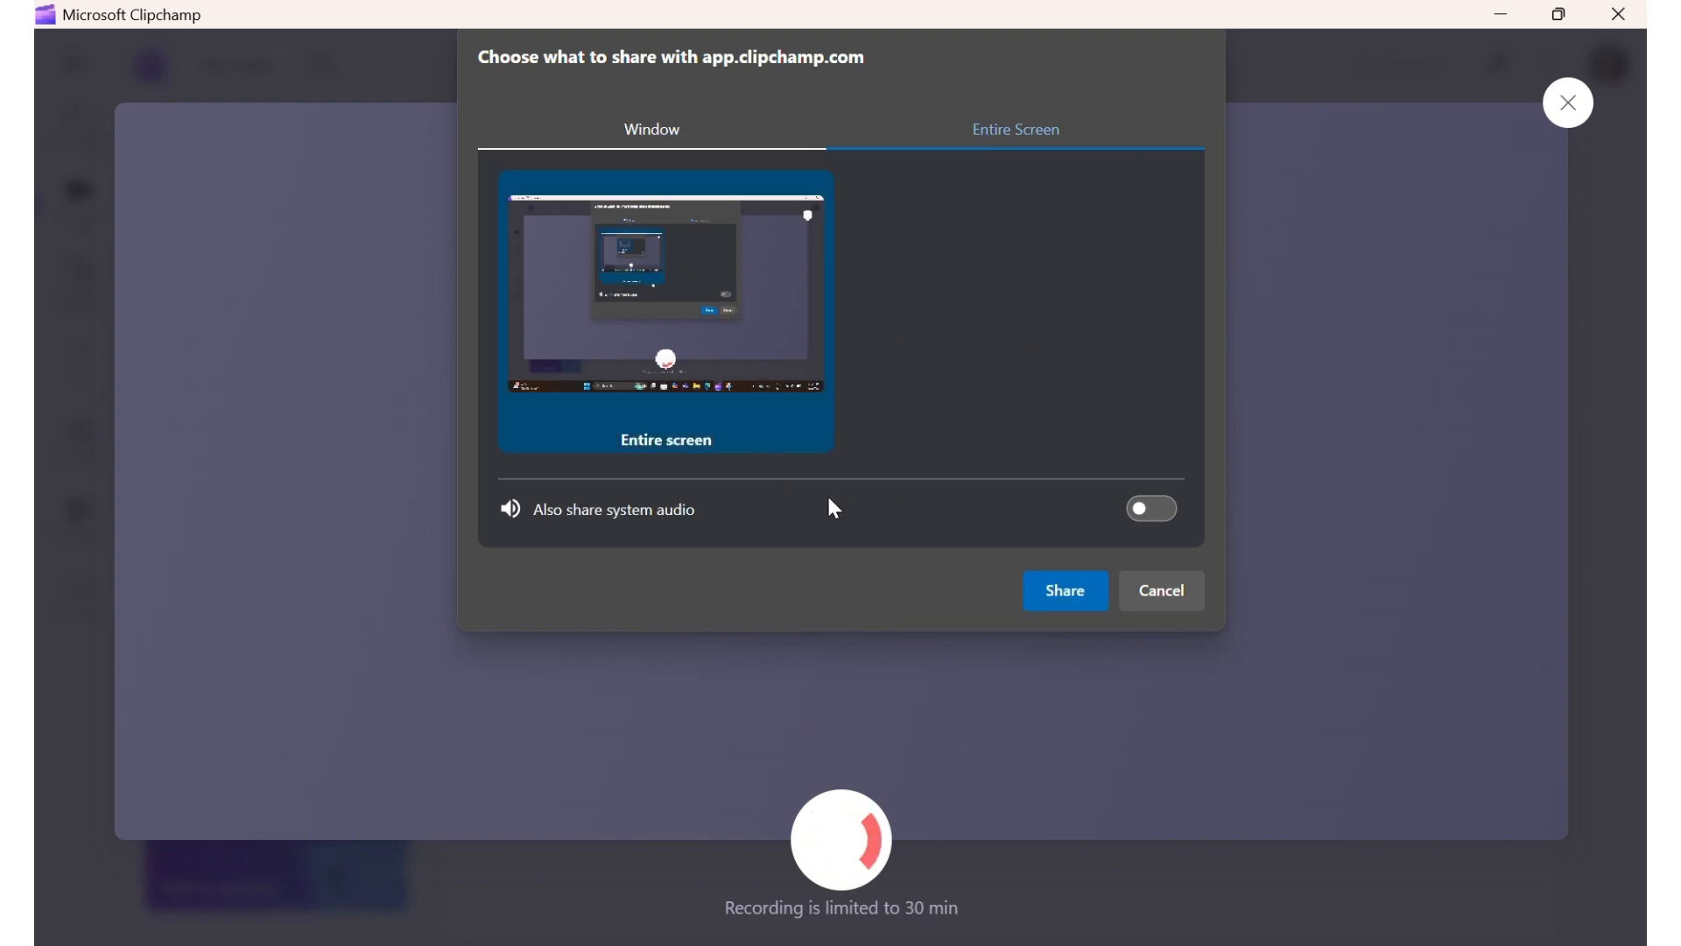
left_click(1150, 508)
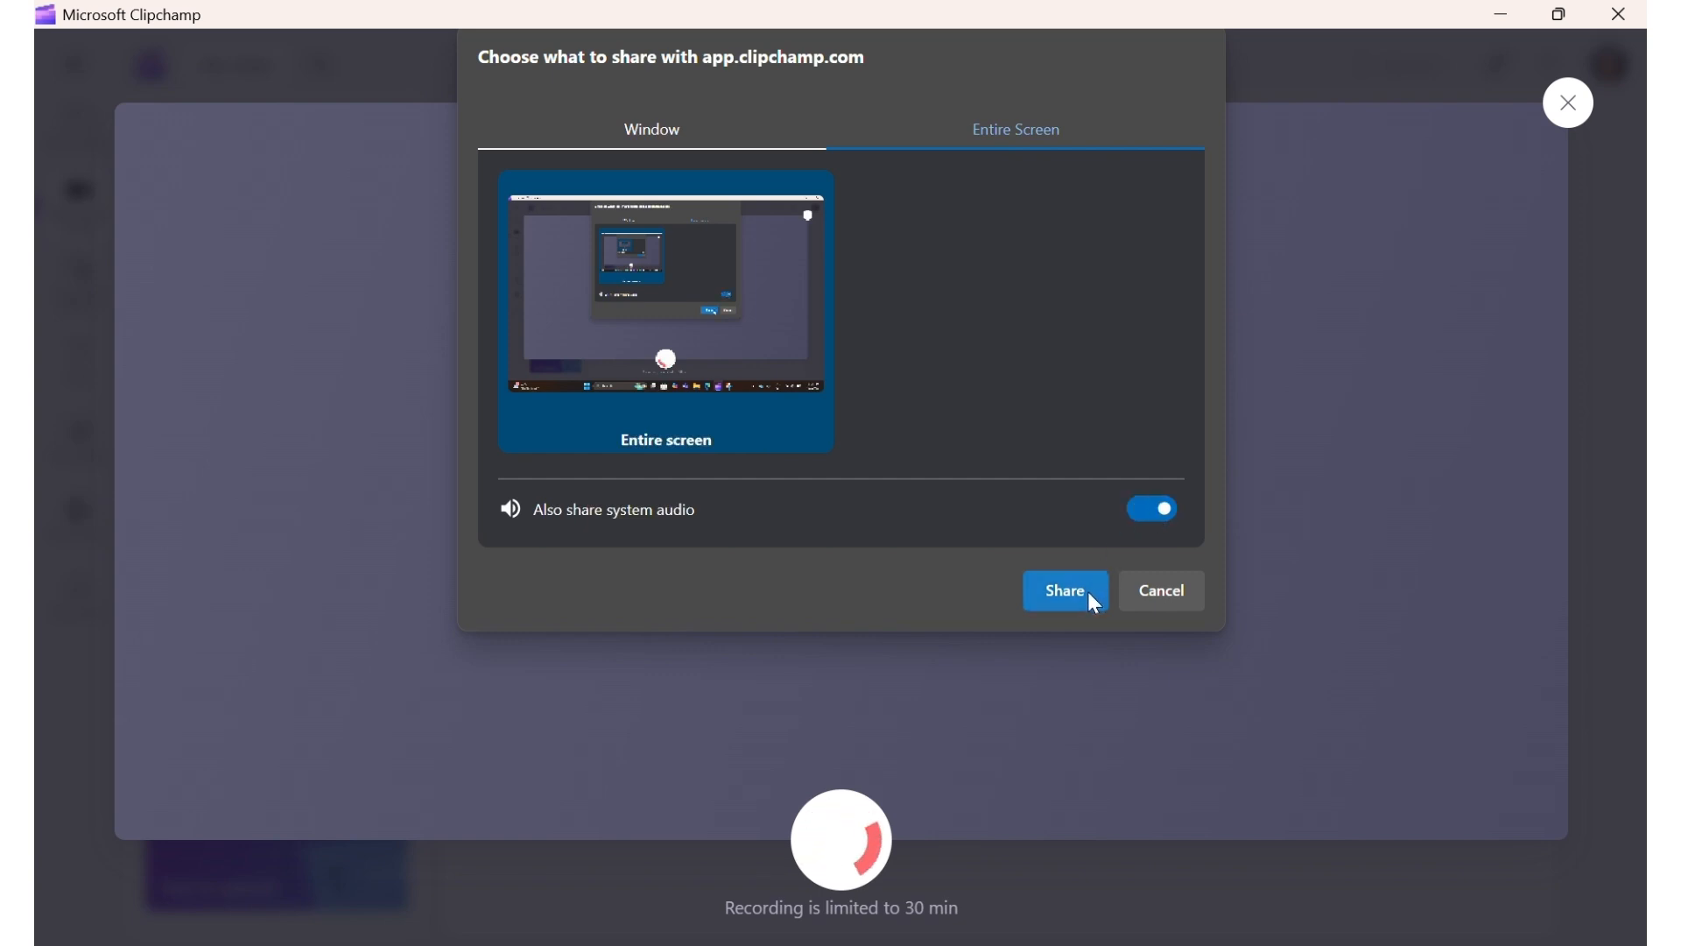
Step: Record the Copilot webpage on screen, then save the recording for editing
left_click(1064, 591)
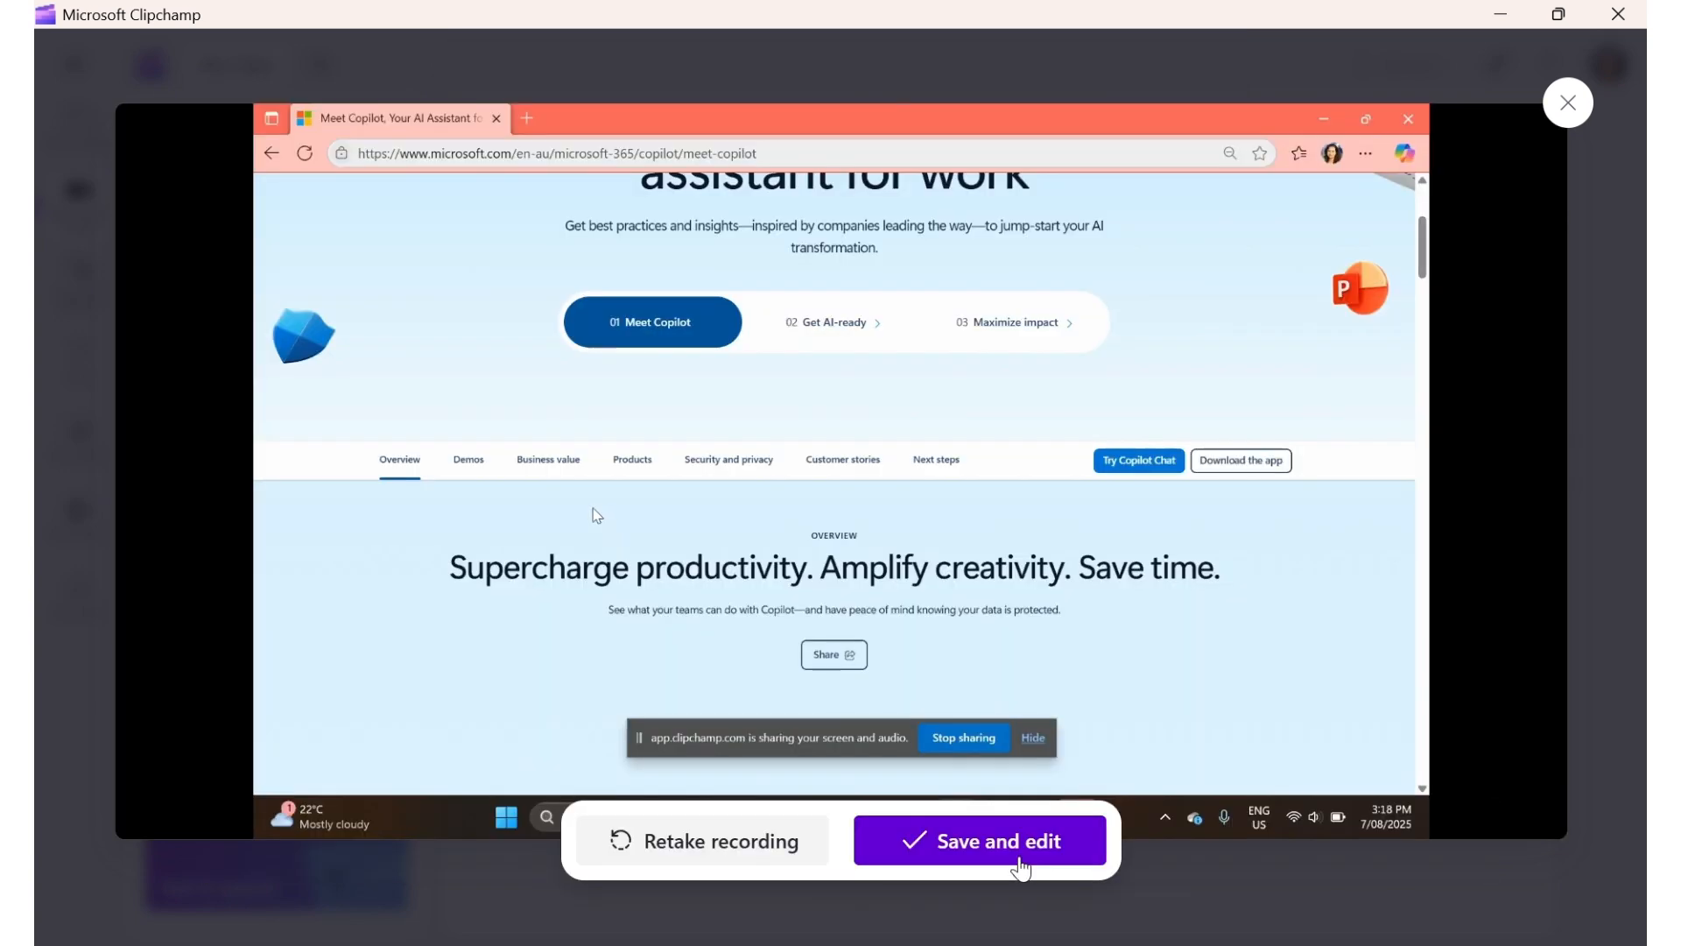
left_click(632, 459)
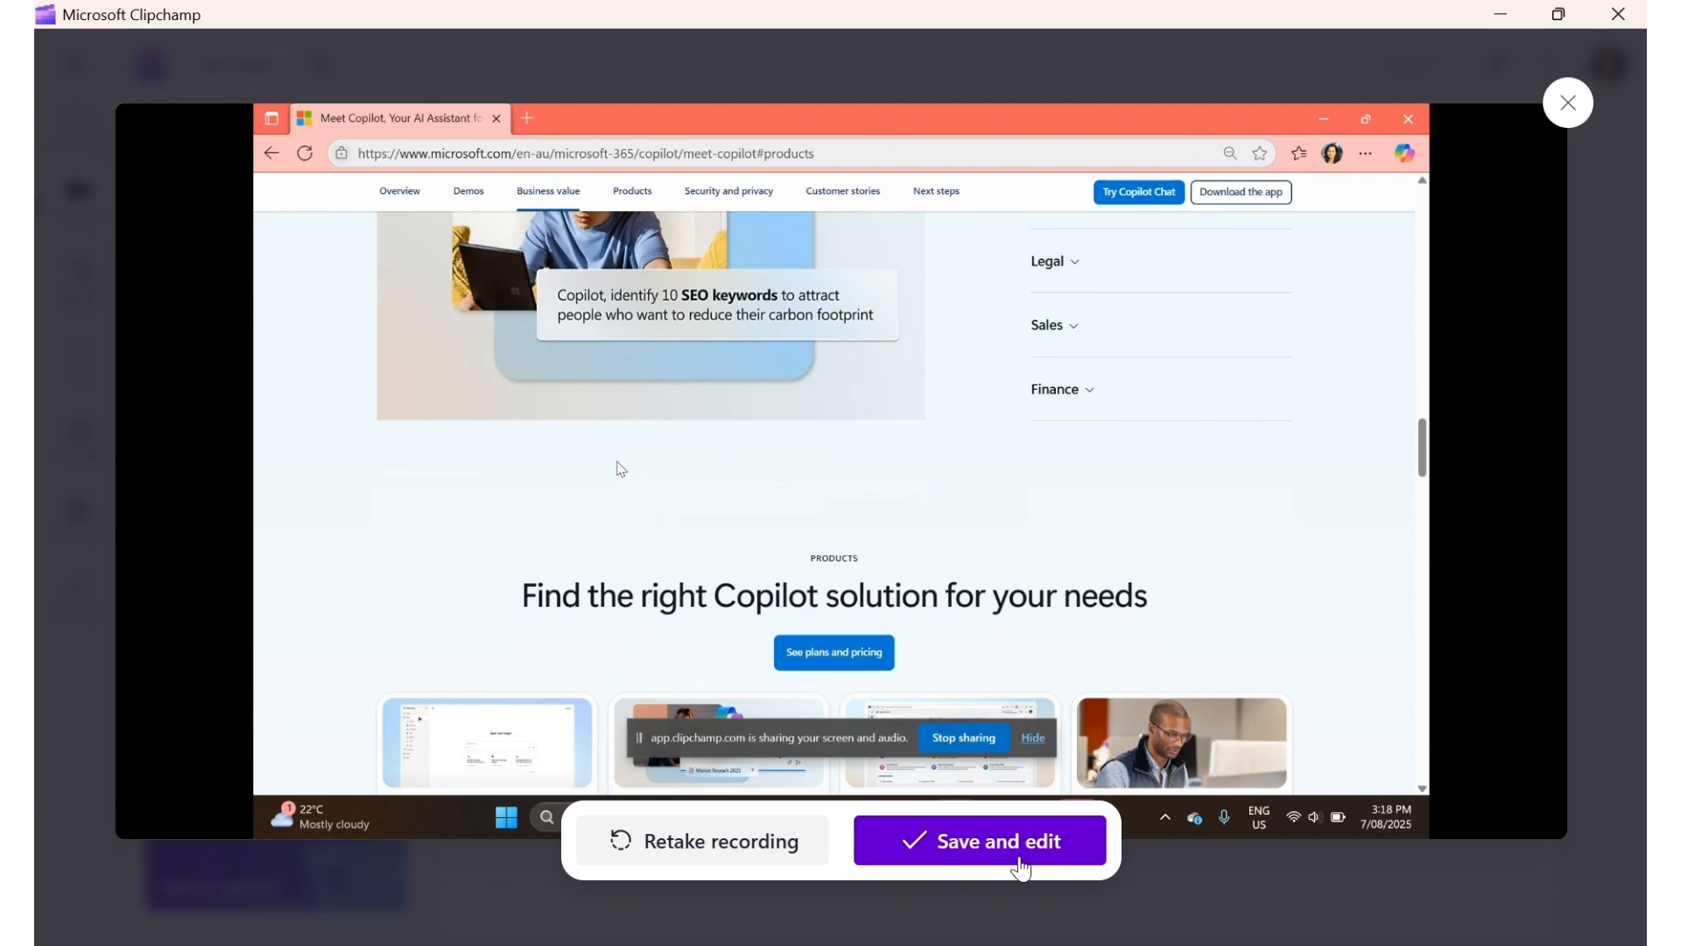
left_click(978, 839)
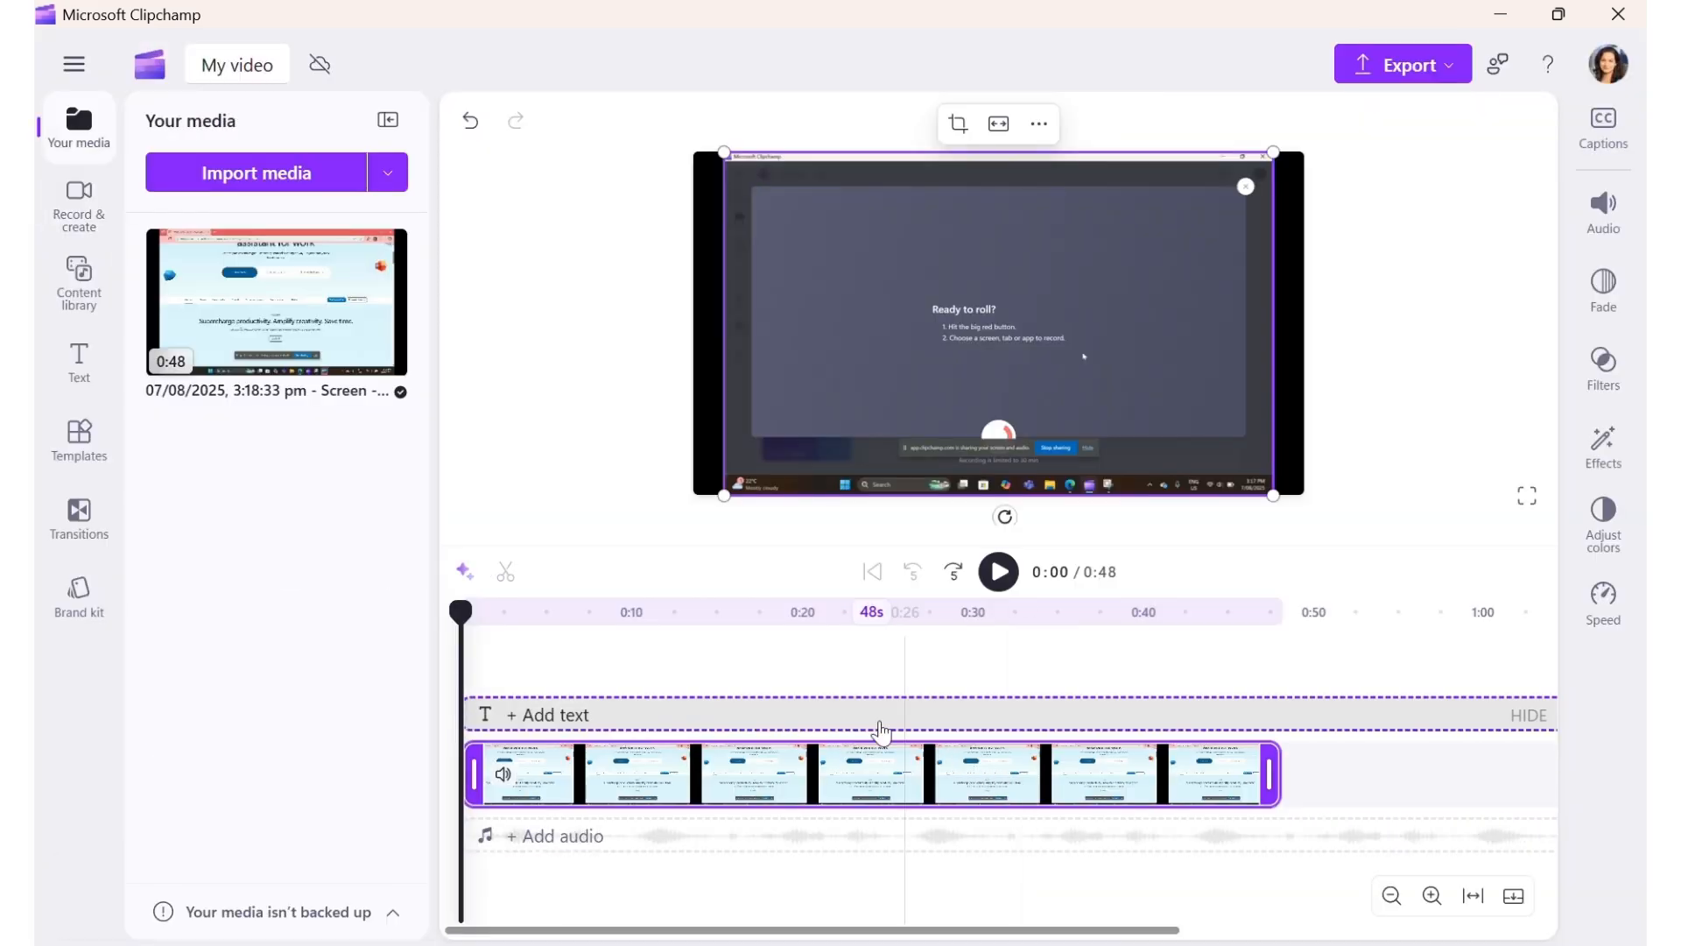
Step: Preview the 48-second Copilot recording on the timeline at about 0:16
left_click(736, 612)
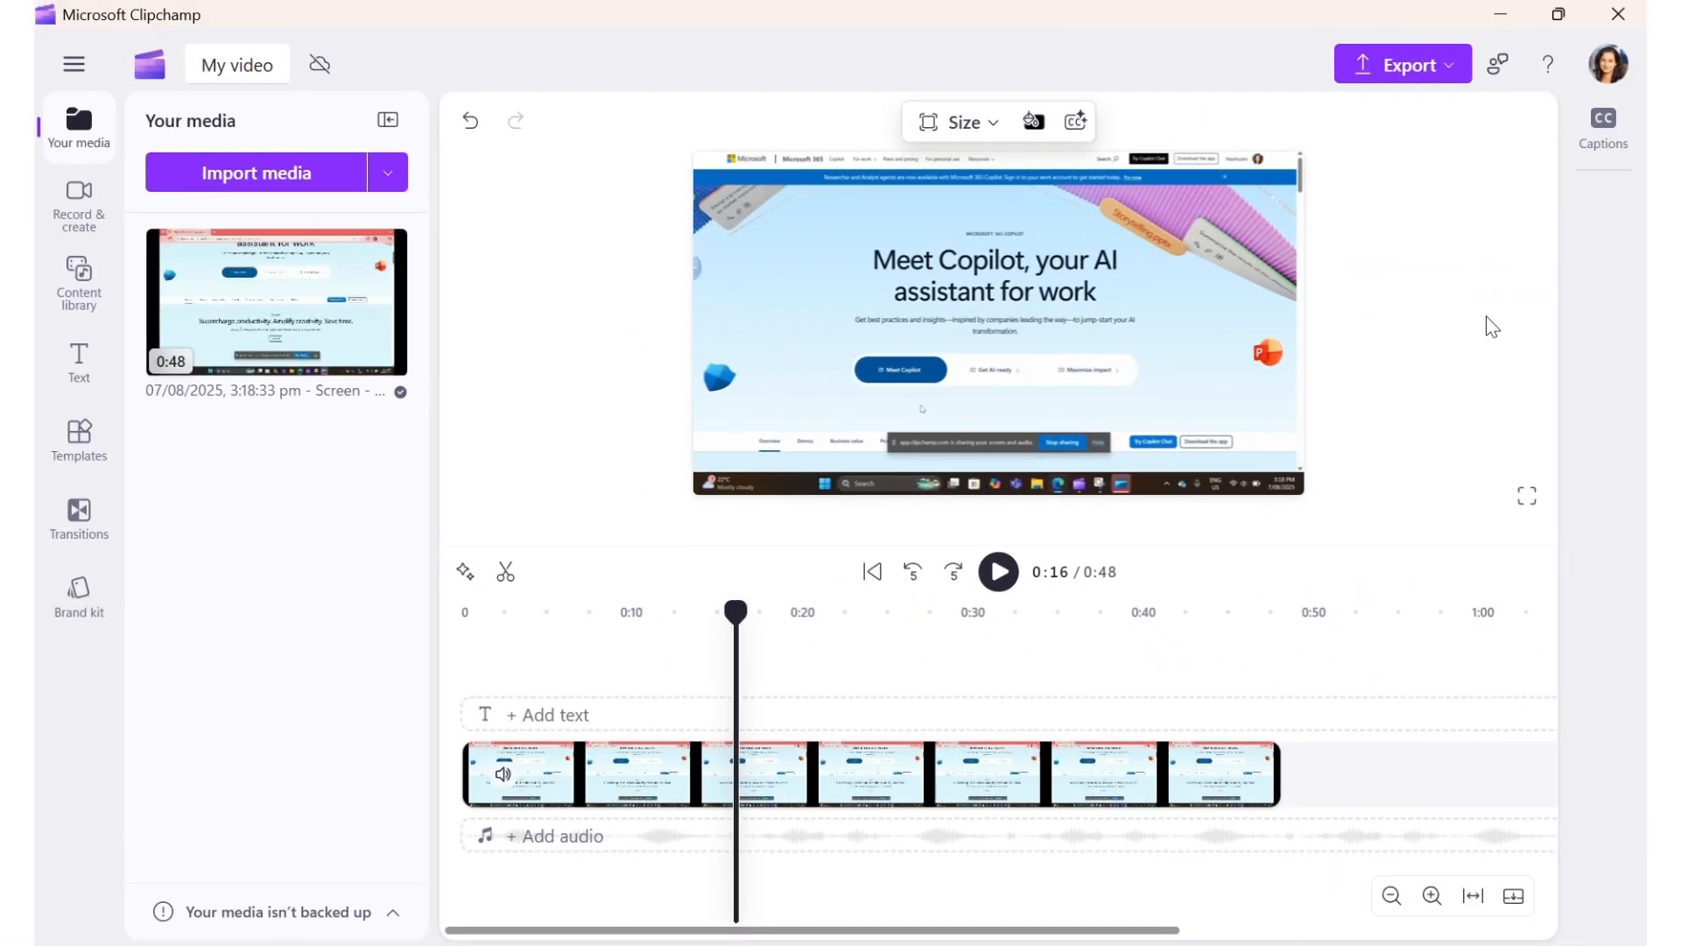
mouse_move(1420, 91)
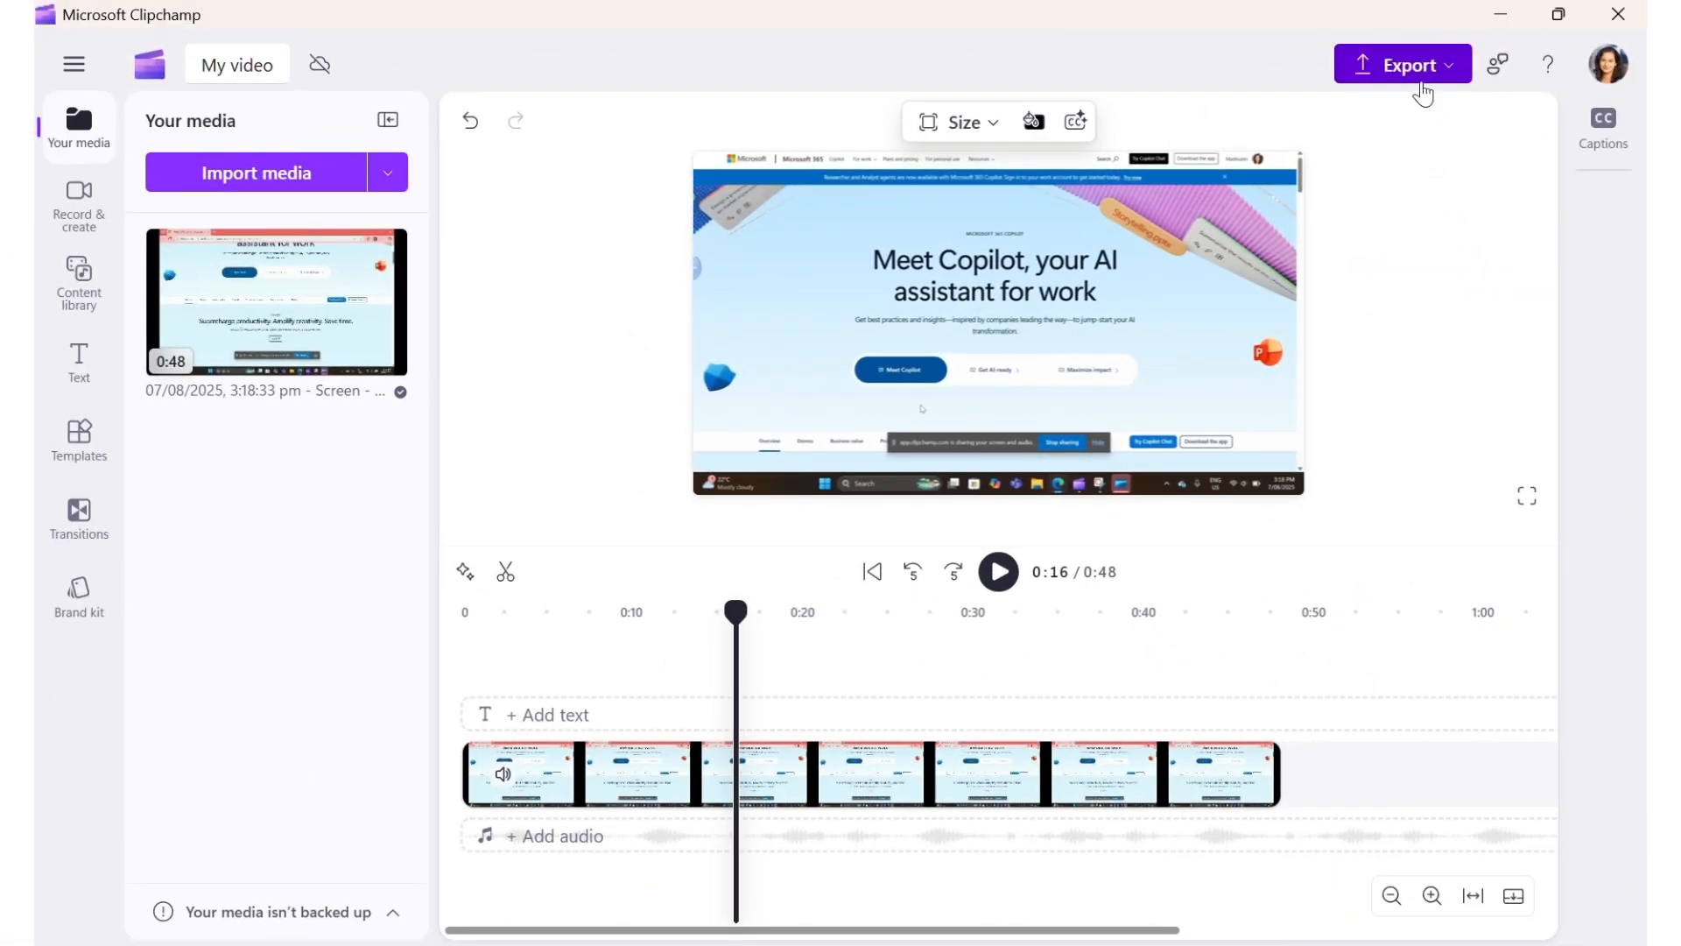
left_click(1403, 63)
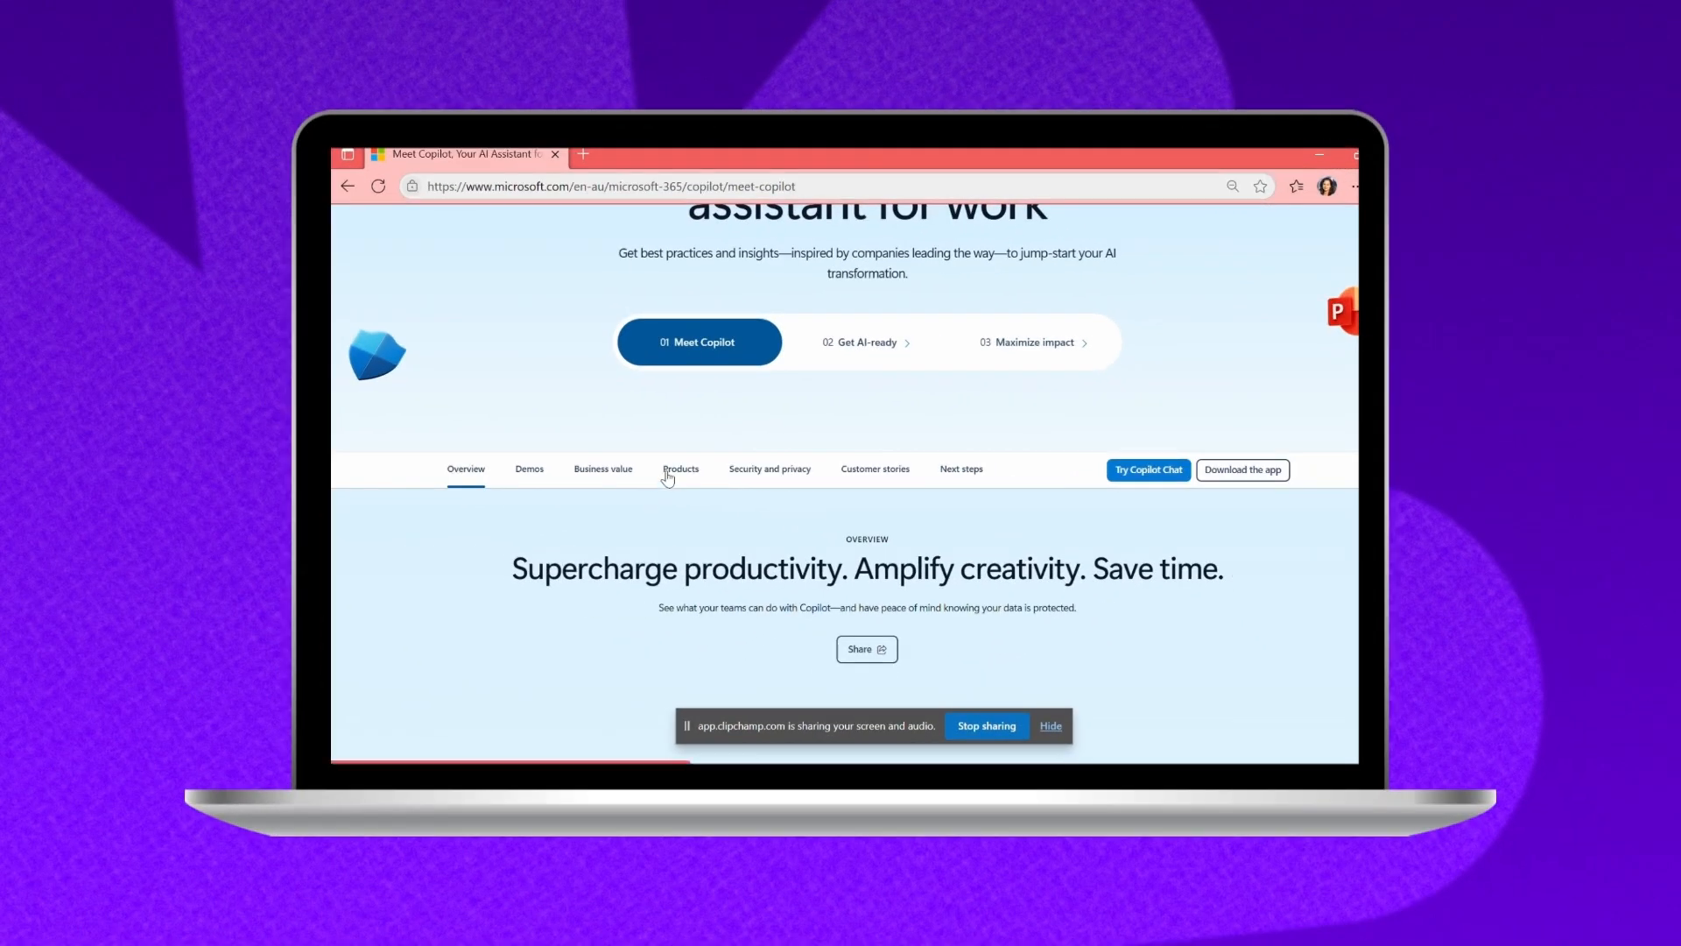
left_click(681, 469)
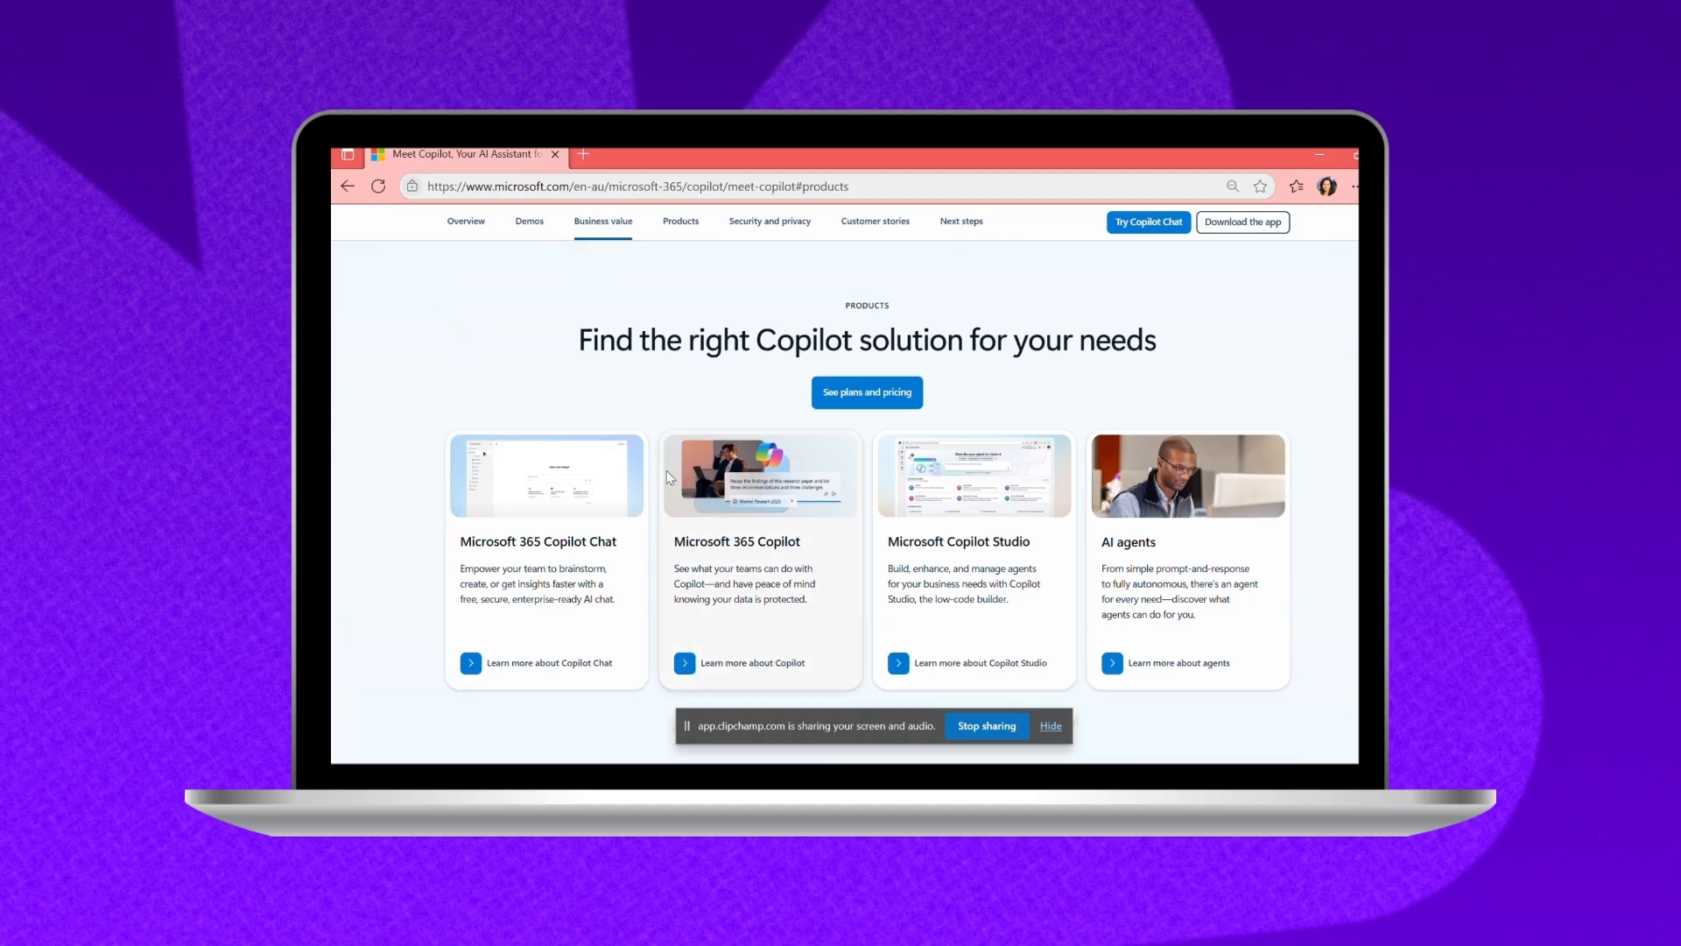